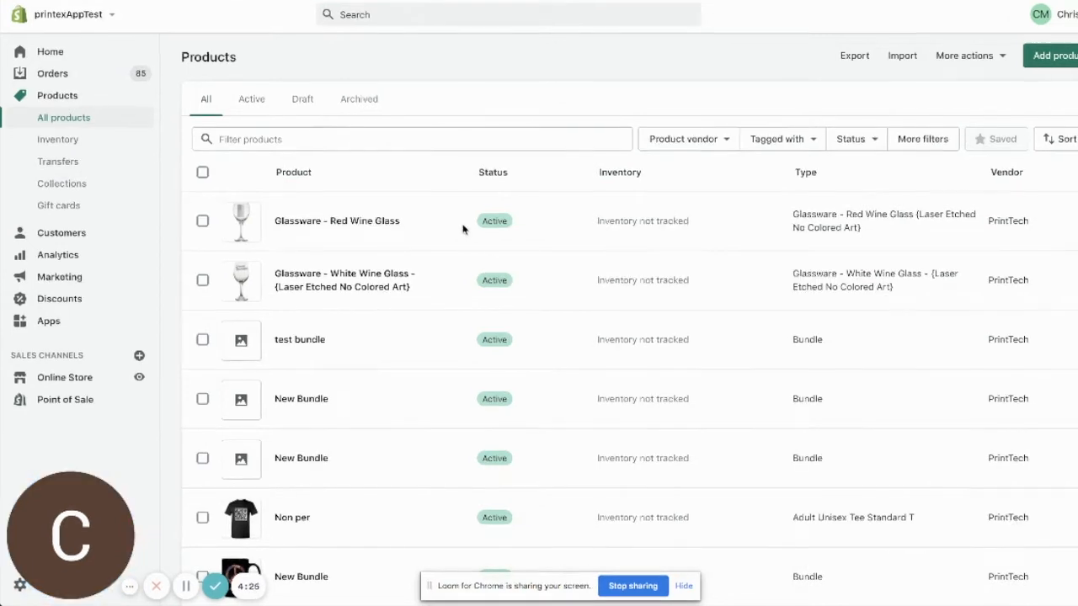
pyautogui.moveTo(346, 285)
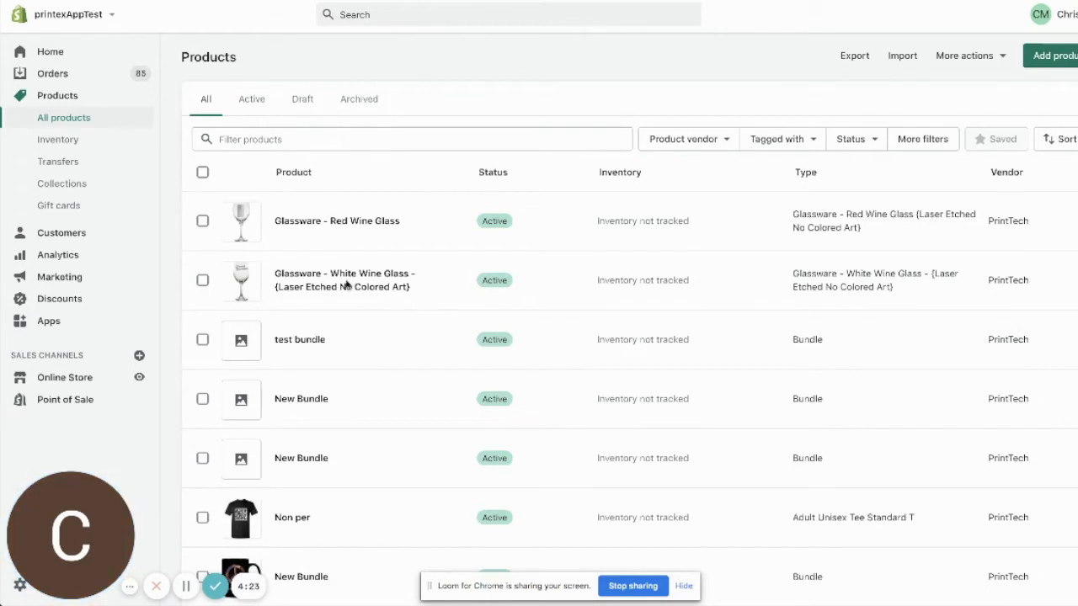
pyautogui.moveTo(343, 279)
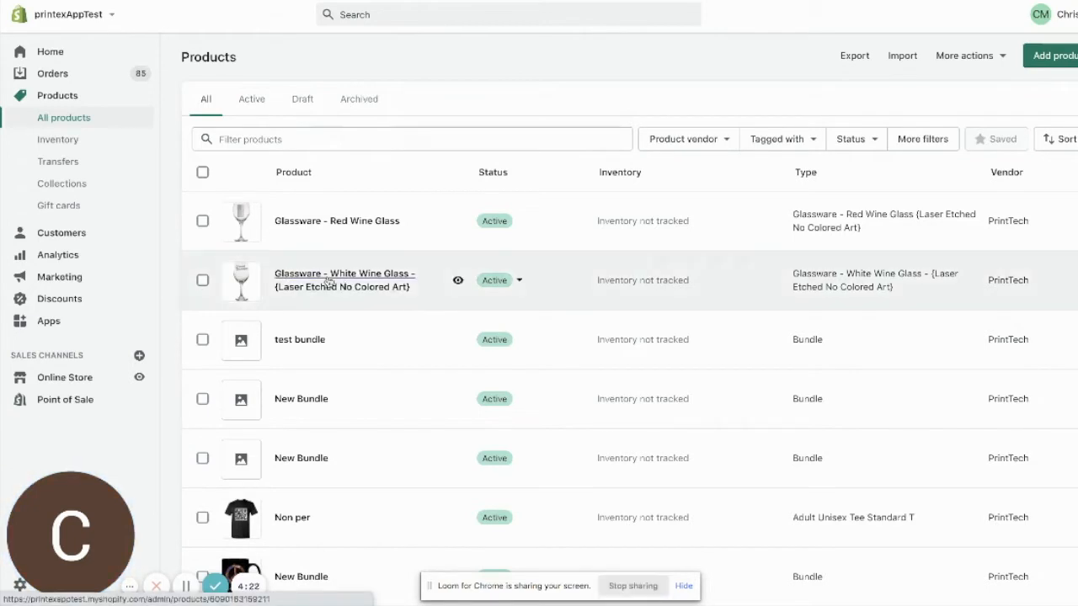
# Open the Glassware - White Wine Glass product and review its 16.0 oz shipping weight
pyautogui.click(344, 279)
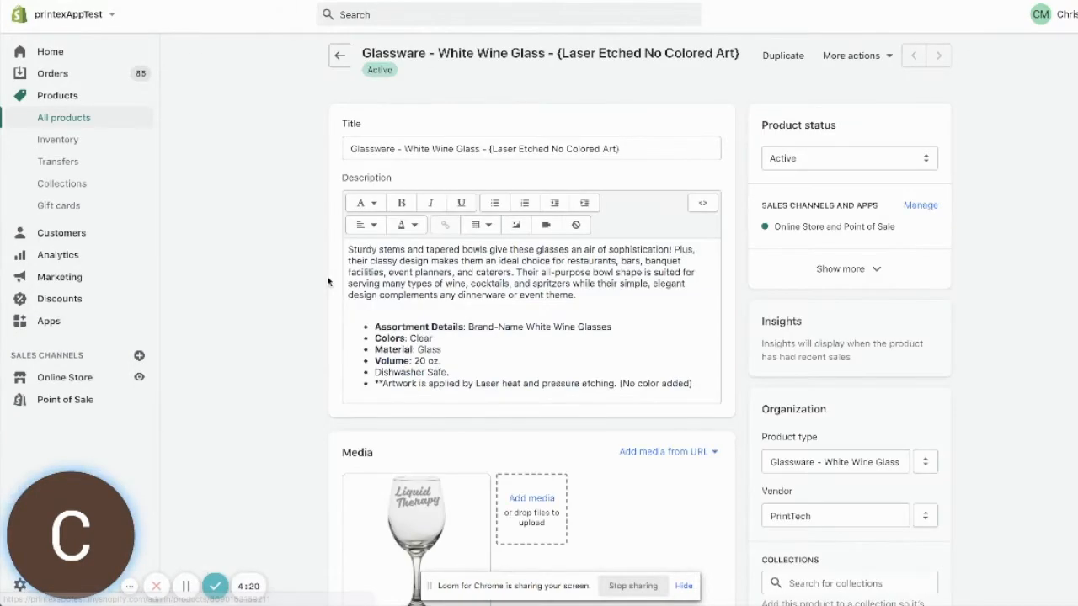
pyautogui.scroll(-3)
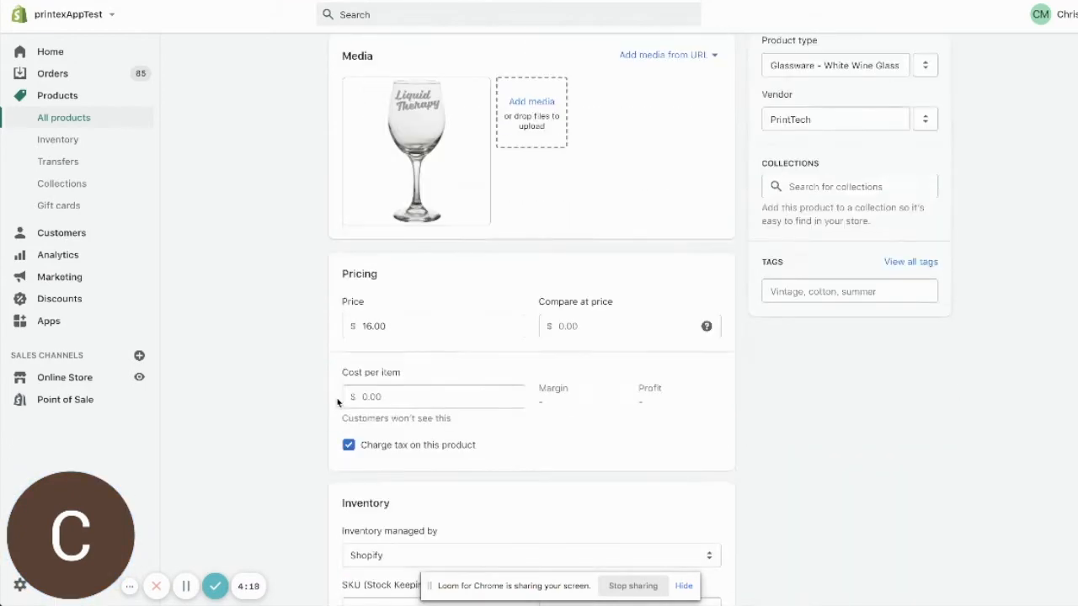
pyautogui.scroll(-3)
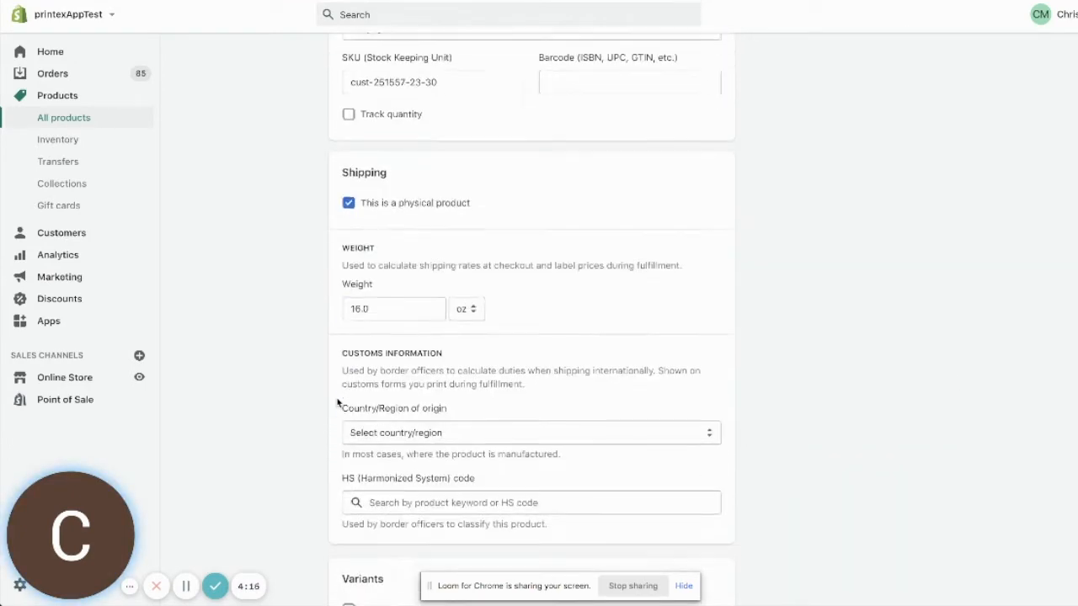
pyautogui.scroll(-3)
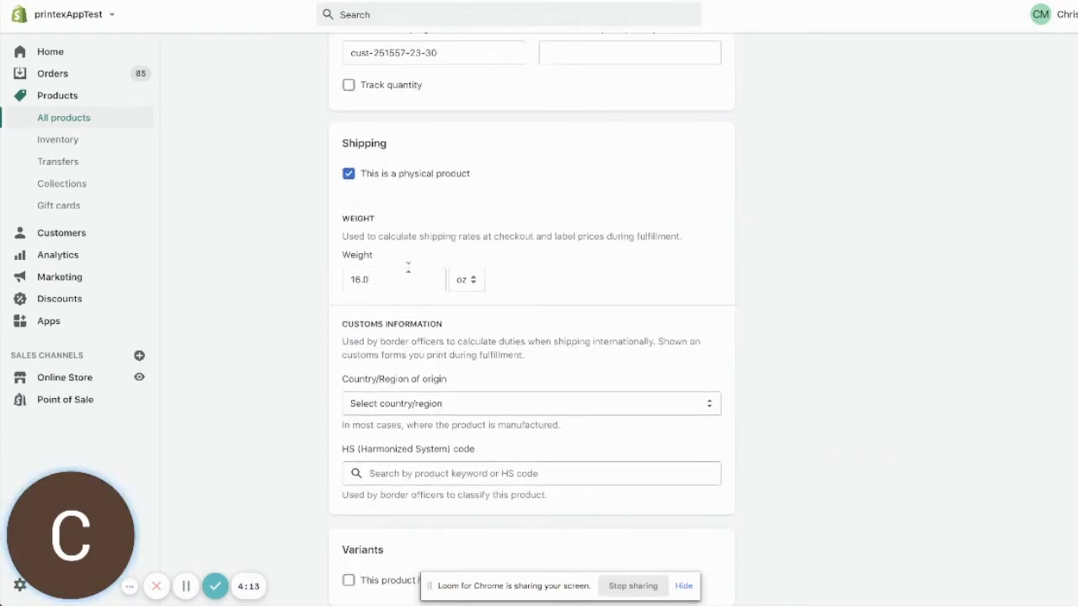
pyautogui.moveTo(391, 295)
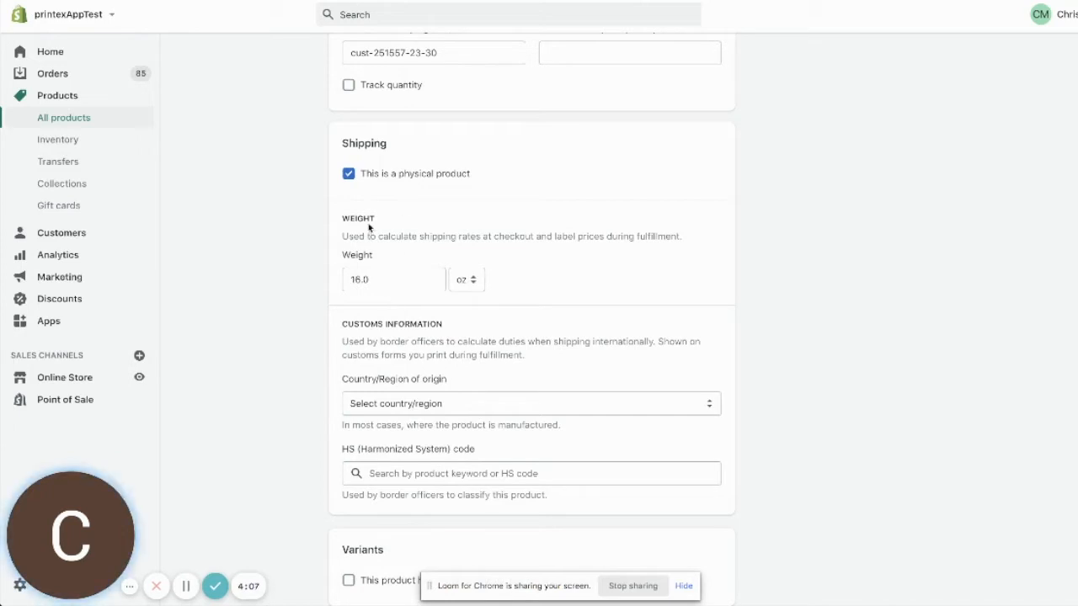
pyautogui.scroll(3)
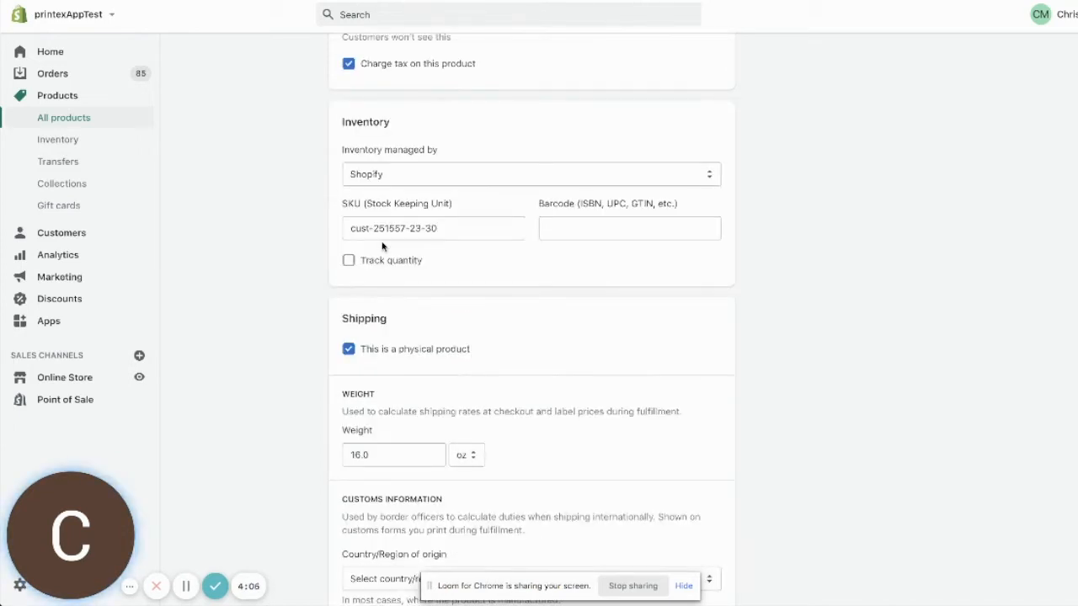
pyautogui.moveTo(404, 488)
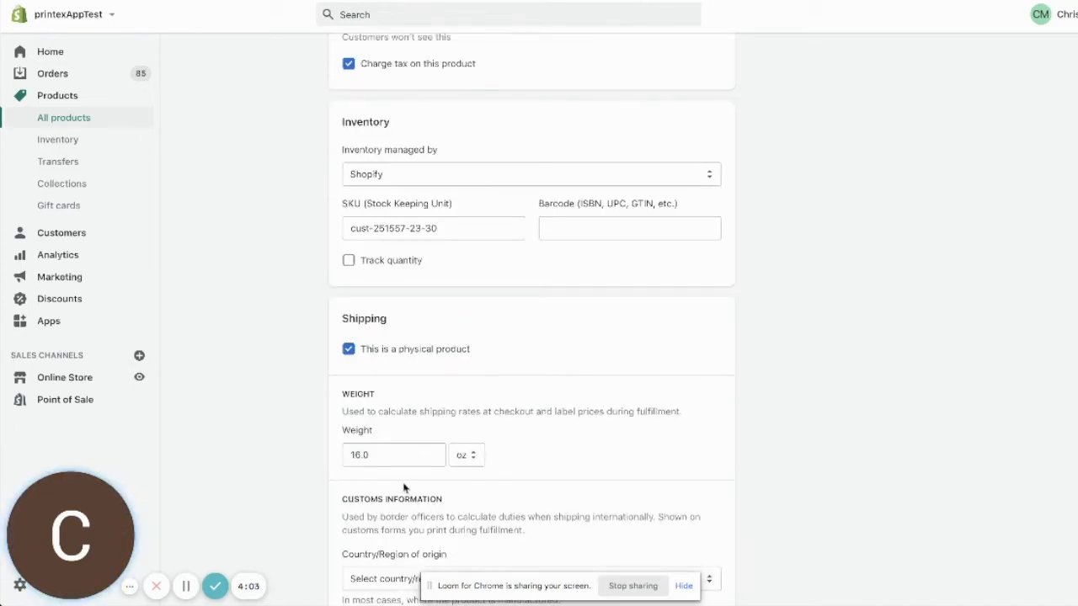
pyautogui.moveTo(525, 355)
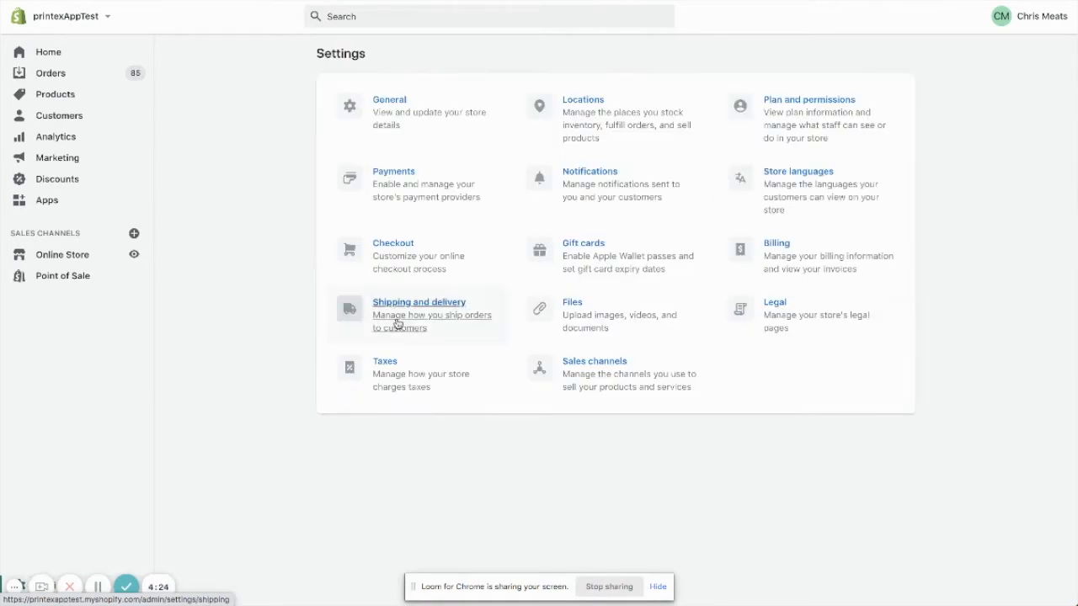
# Open Shipping and delivery from the store Settings
pyautogui.click(418, 302)
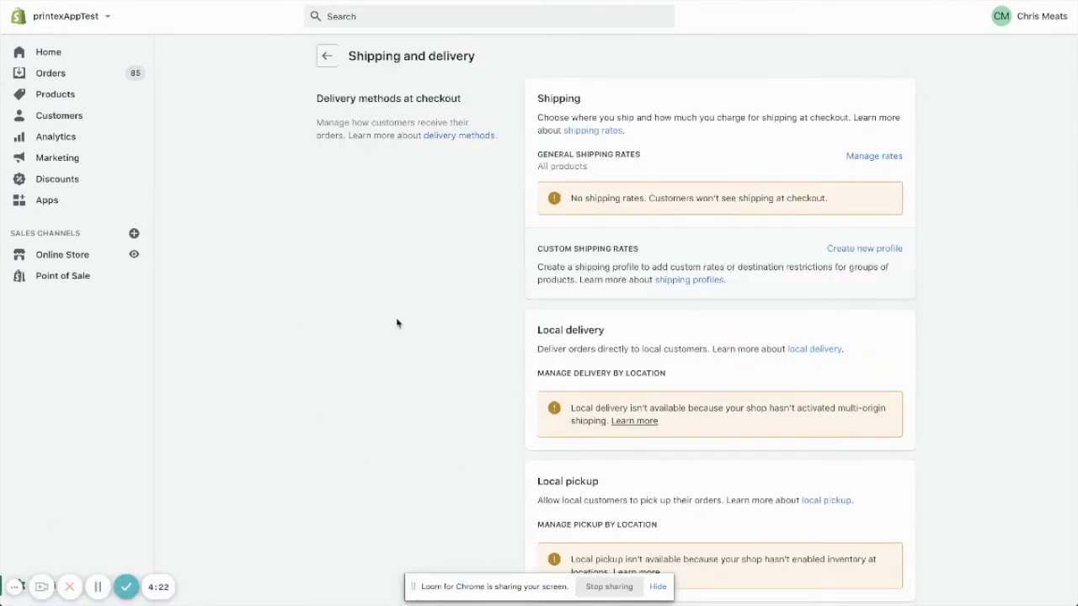
pyautogui.moveTo(577, 113)
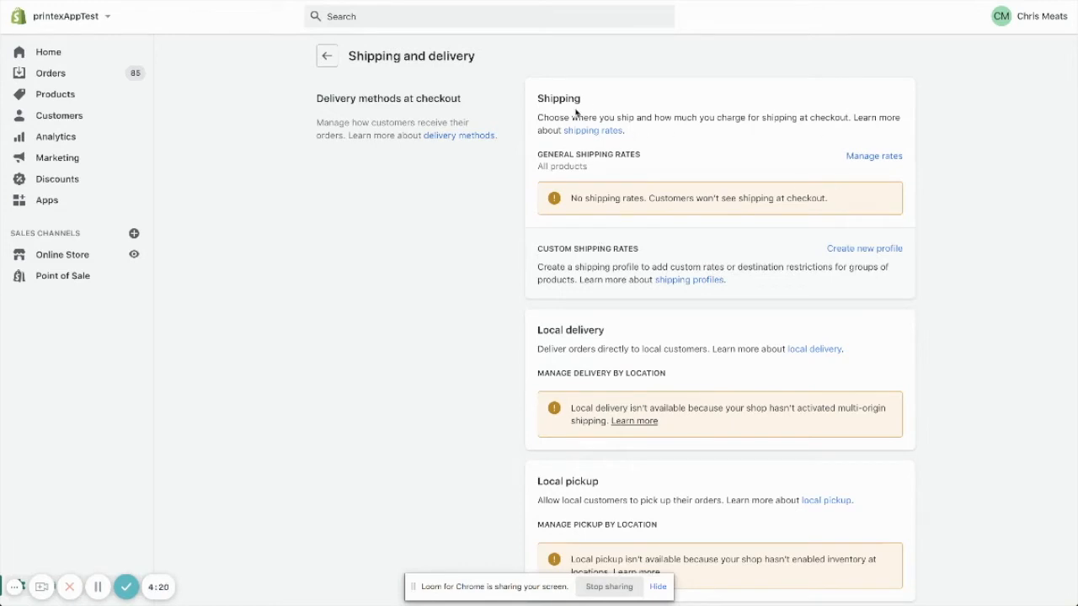
pyautogui.moveTo(613, 246)
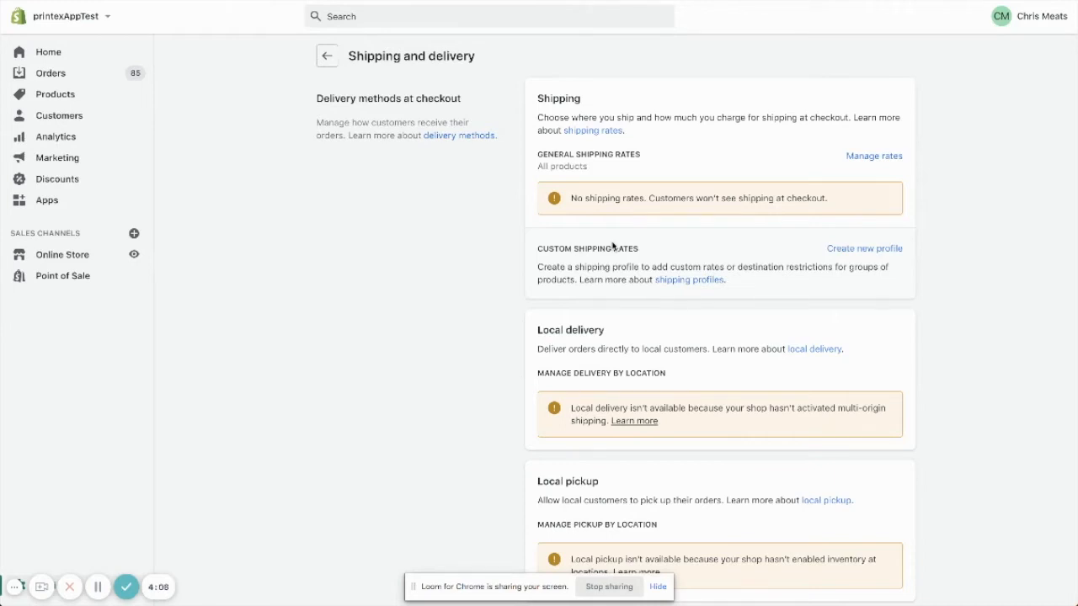
pyautogui.moveTo(623, 235)
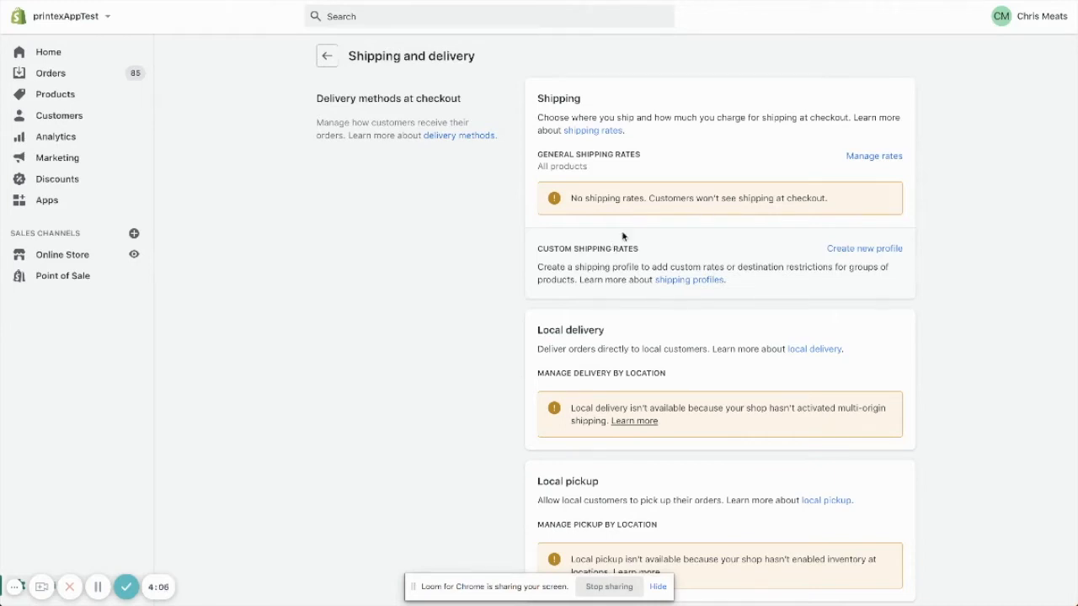
pyautogui.moveTo(935, 144)
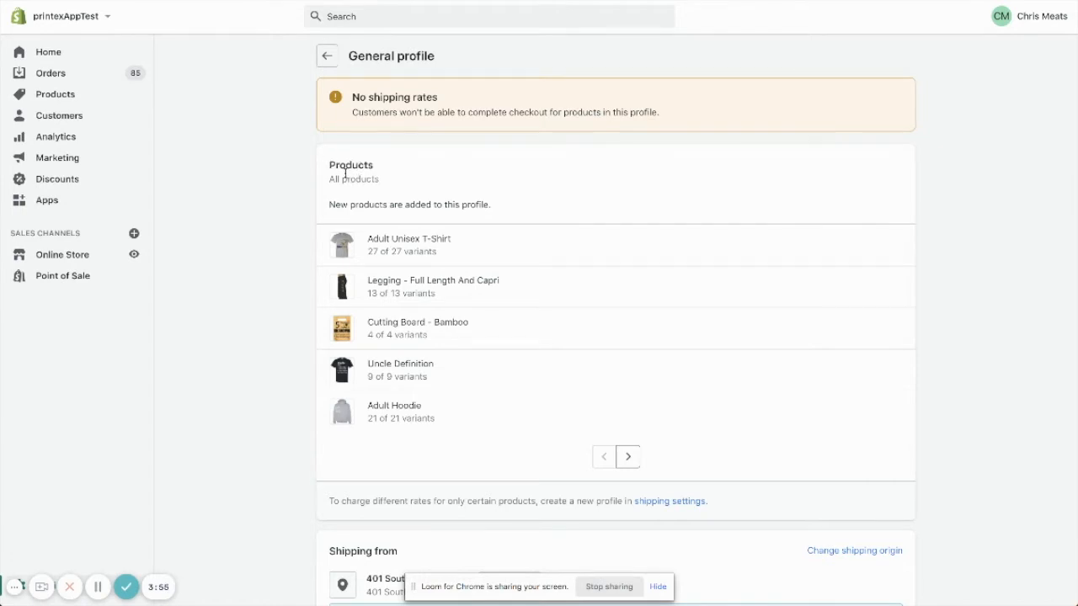
pyautogui.moveTo(352, 184)
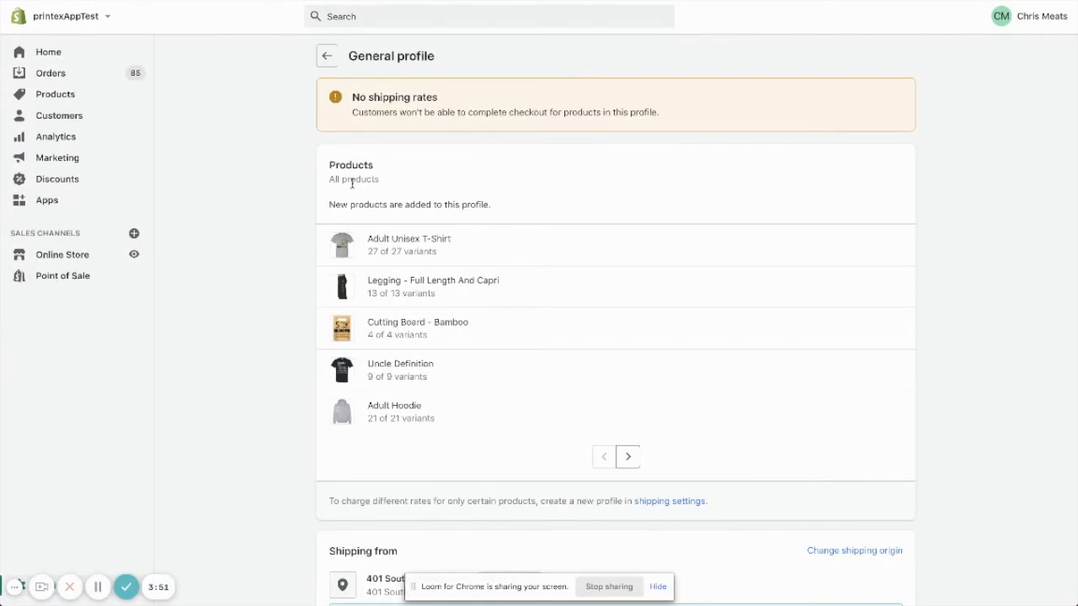
# In the General profile's Shipping to section, start adding a rate under Domestic
pyautogui.scroll(-3)
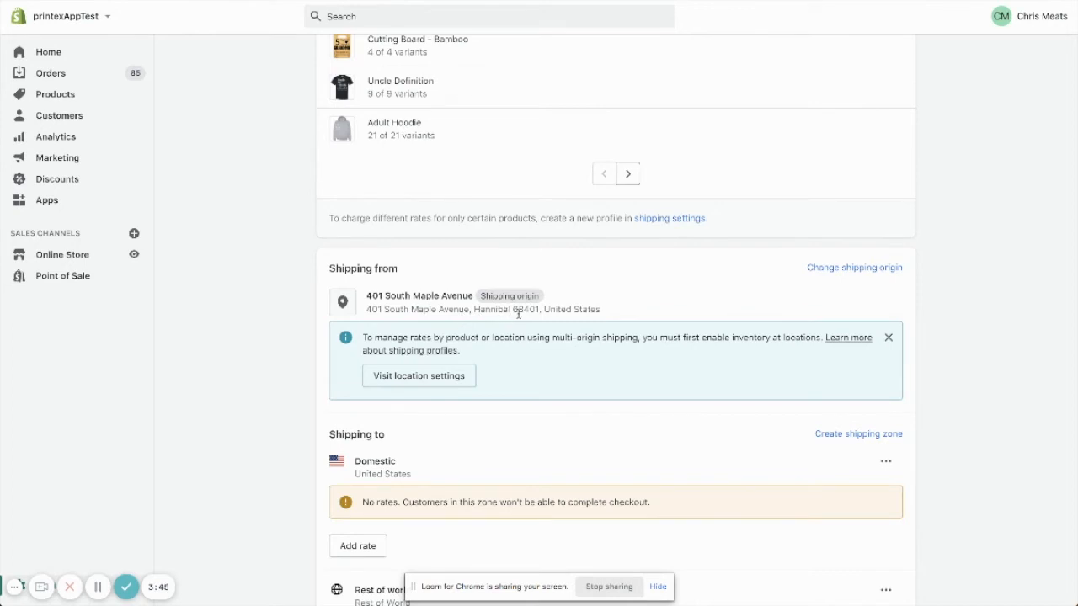
pyautogui.moveTo(503, 309)
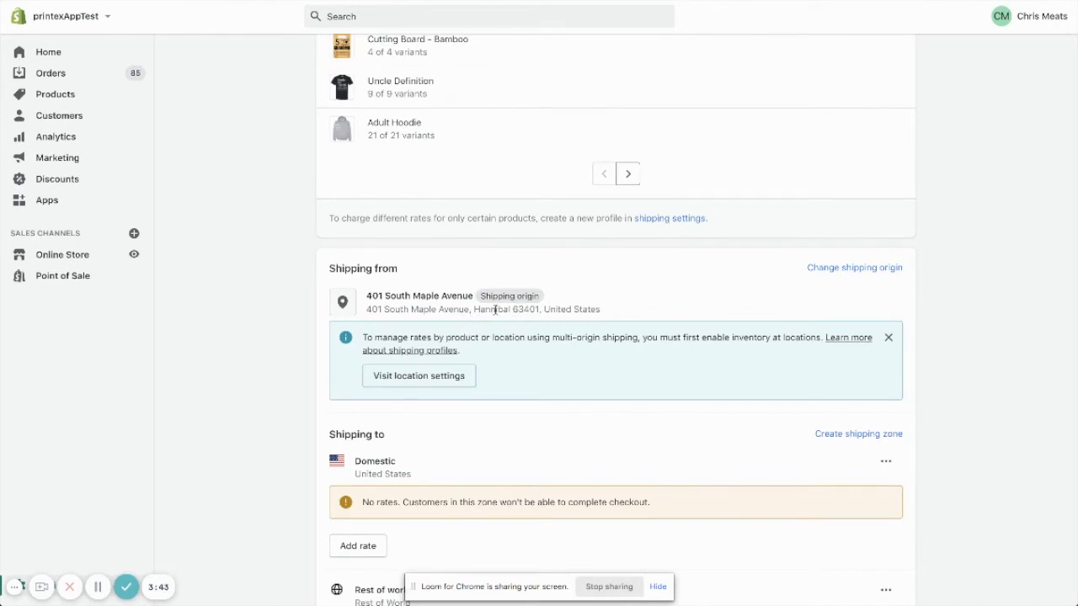
pyautogui.scroll(-3)
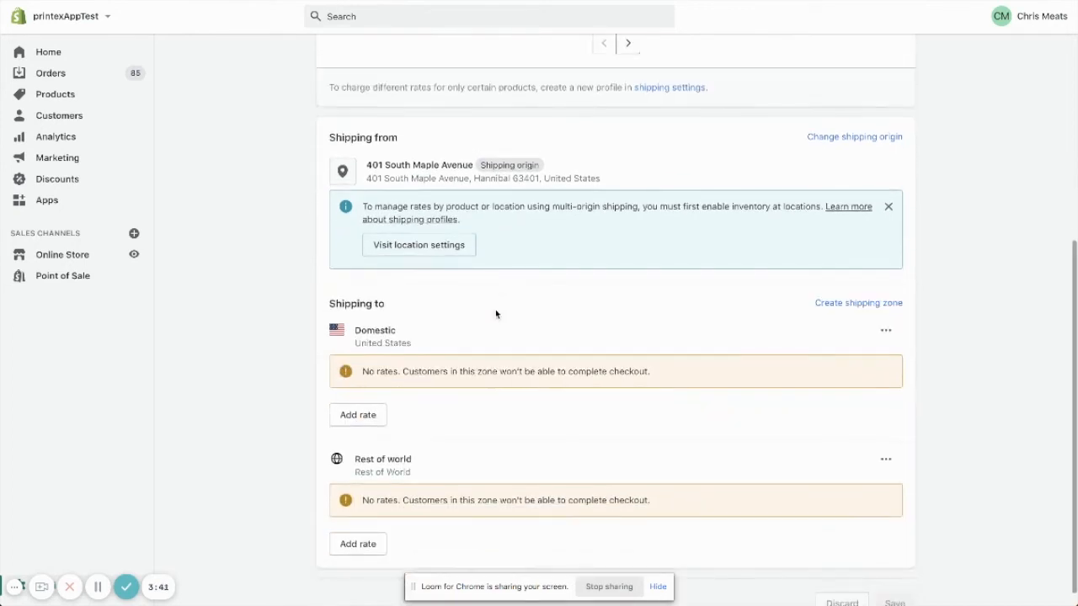
pyautogui.scroll(-3)
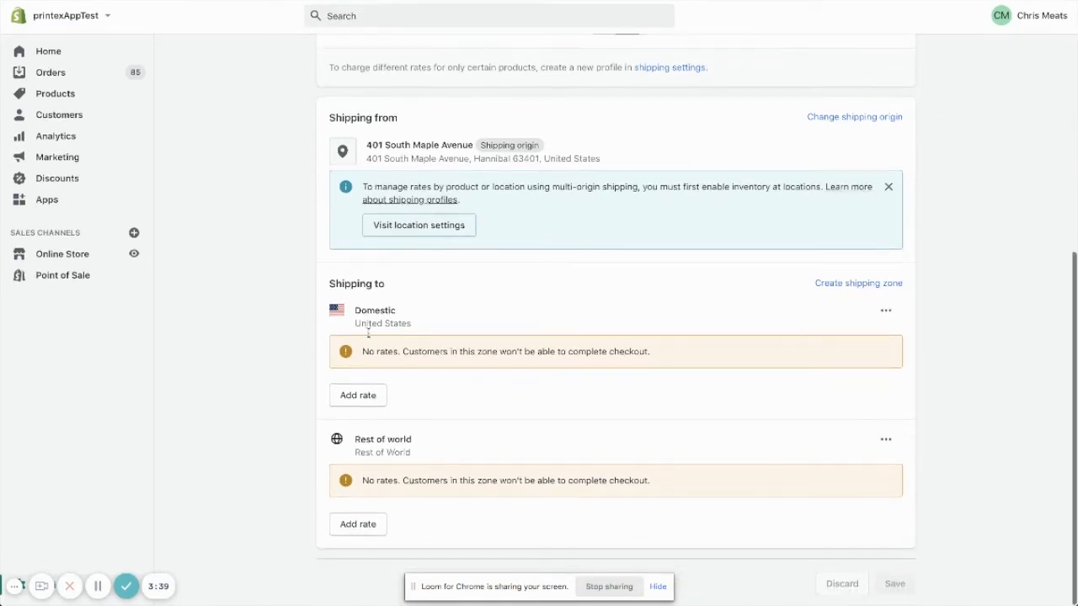
pyautogui.click(357, 395)
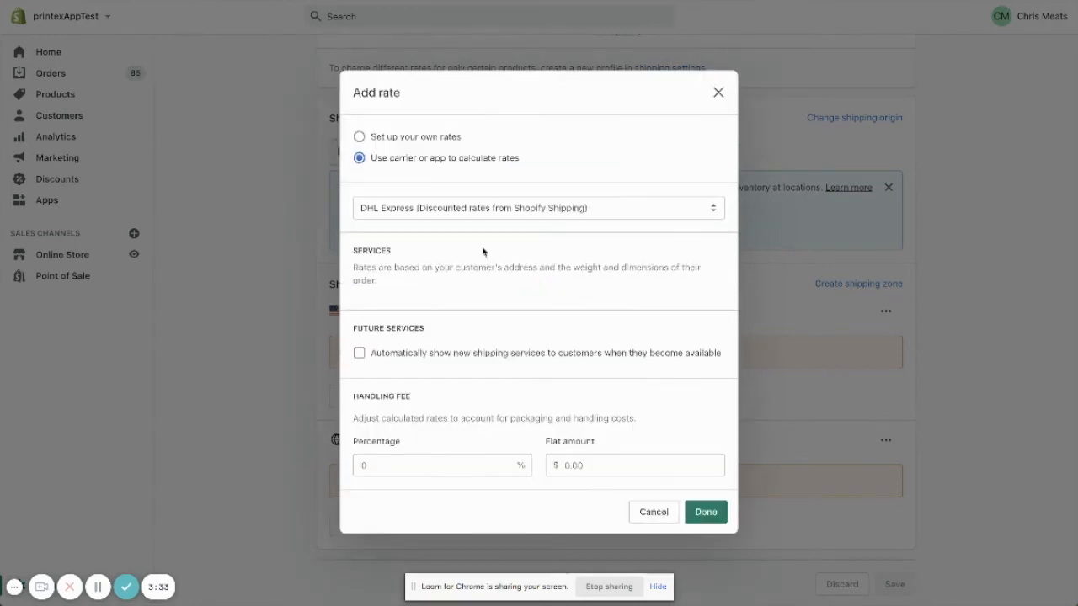
# Set the Domestic rate to USPS First Class Package and Priority Mail with 10% handling fee
pyautogui.click(537, 208)
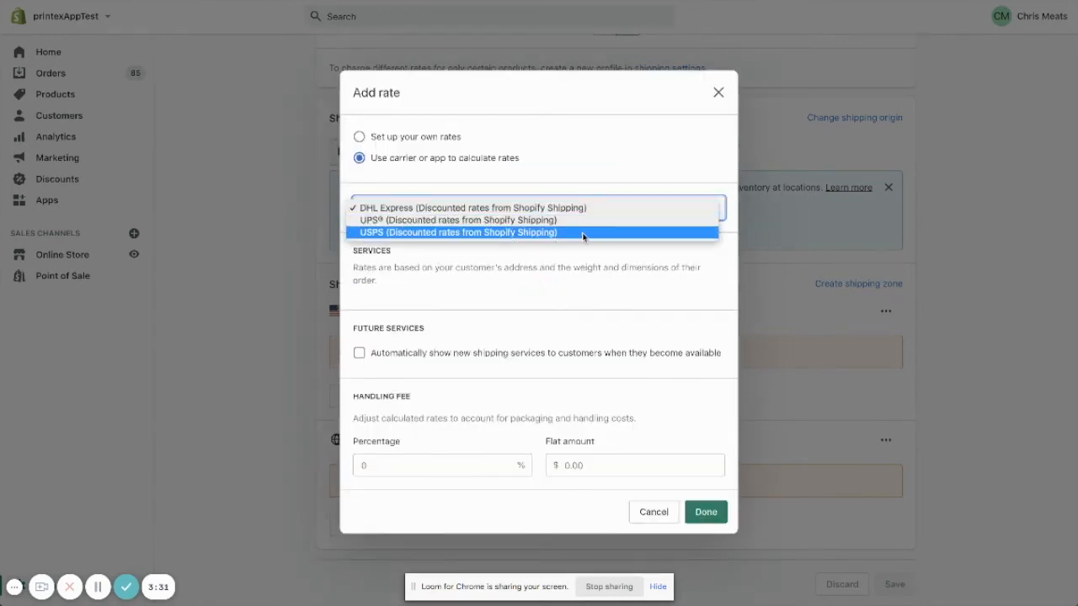
pyautogui.click(456, 231)
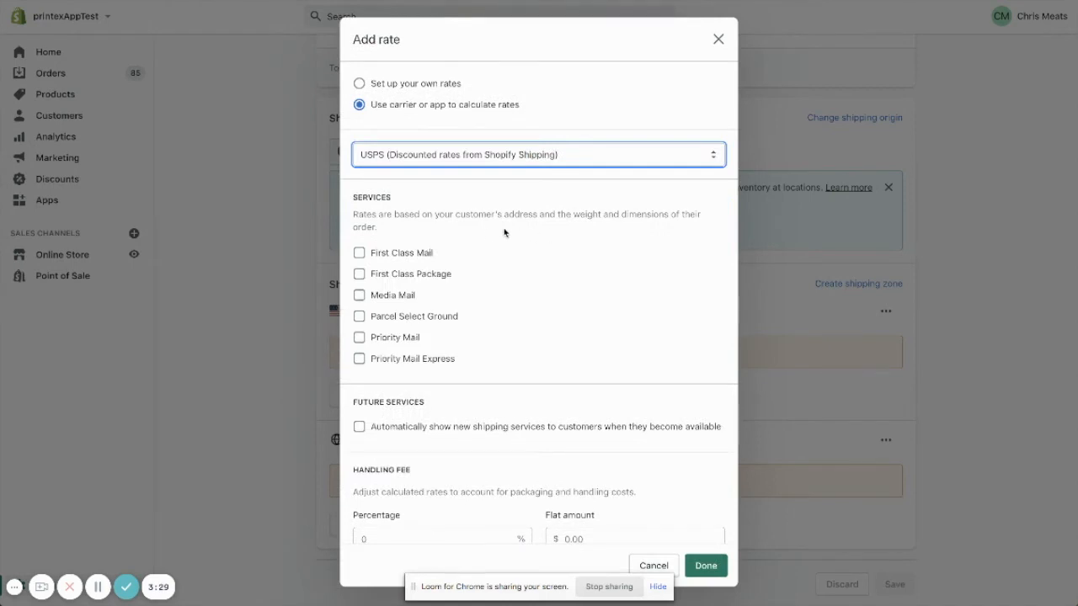
pyautogui.moveTo(462, 244)
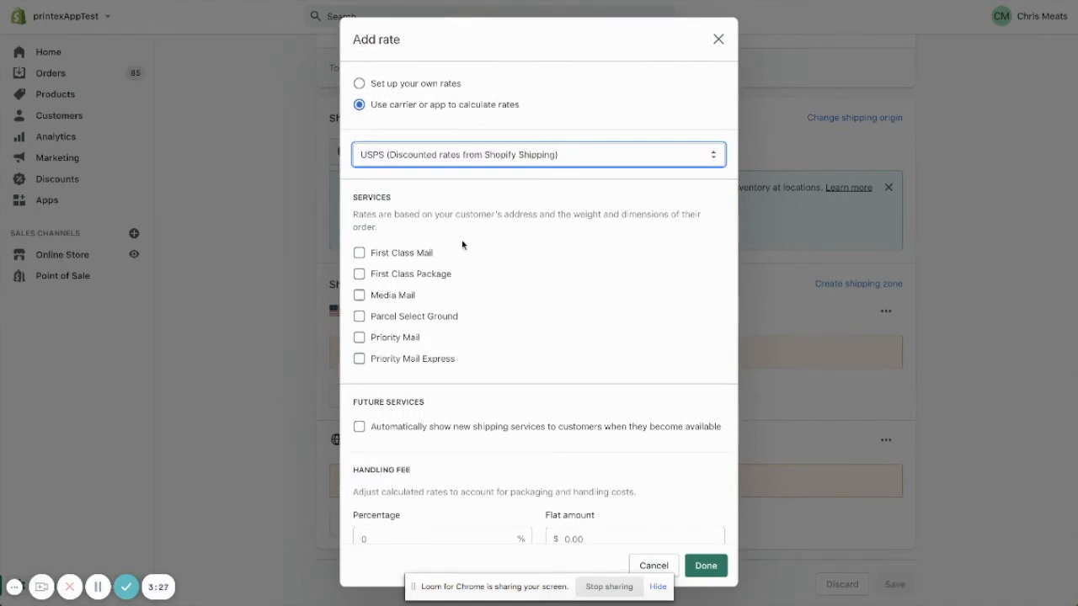
pyautogui.moveTo(444, 281)
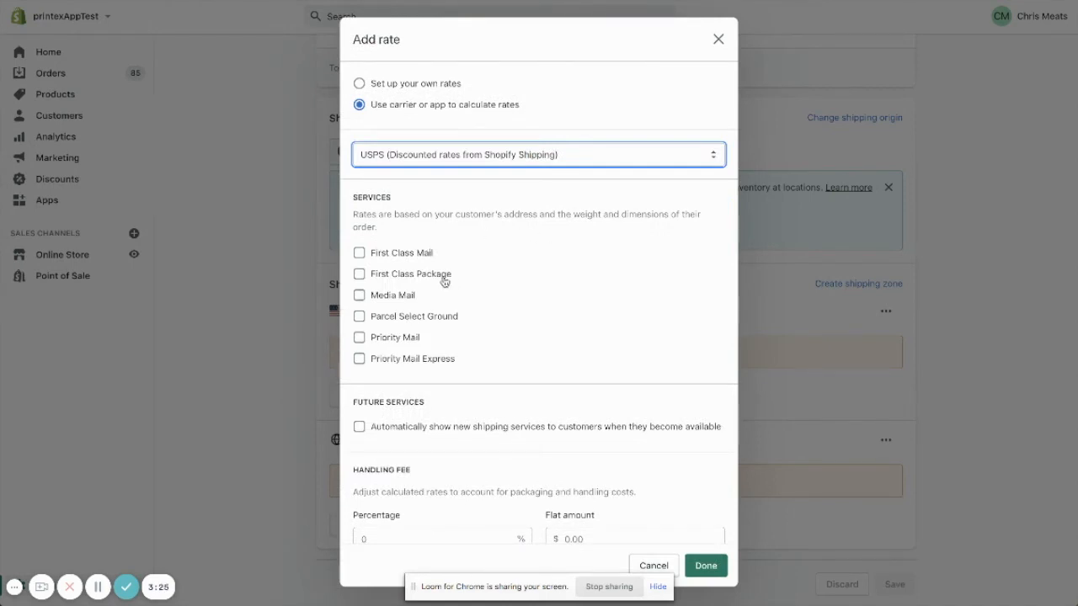
pyautogui.click(359, 273)
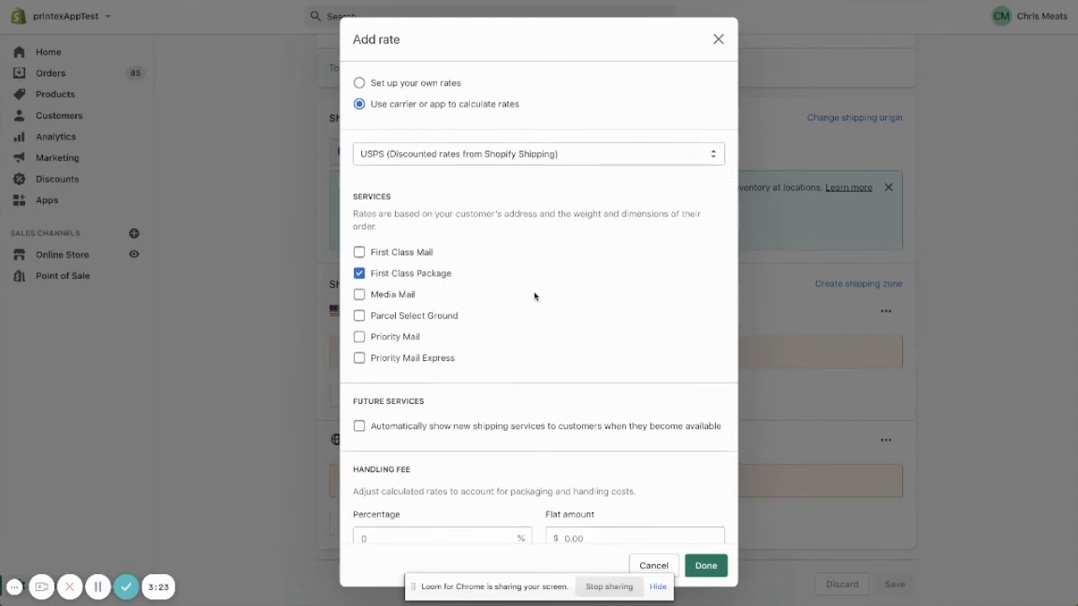
pyautogui.click(359, 317)
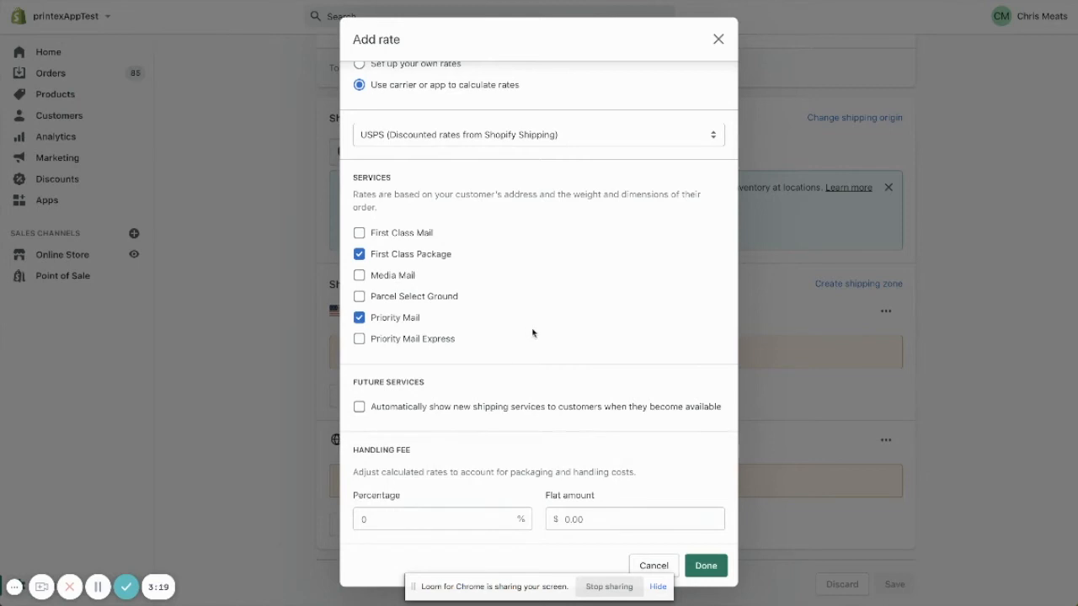
pyautogui.moveTo(501, 414)
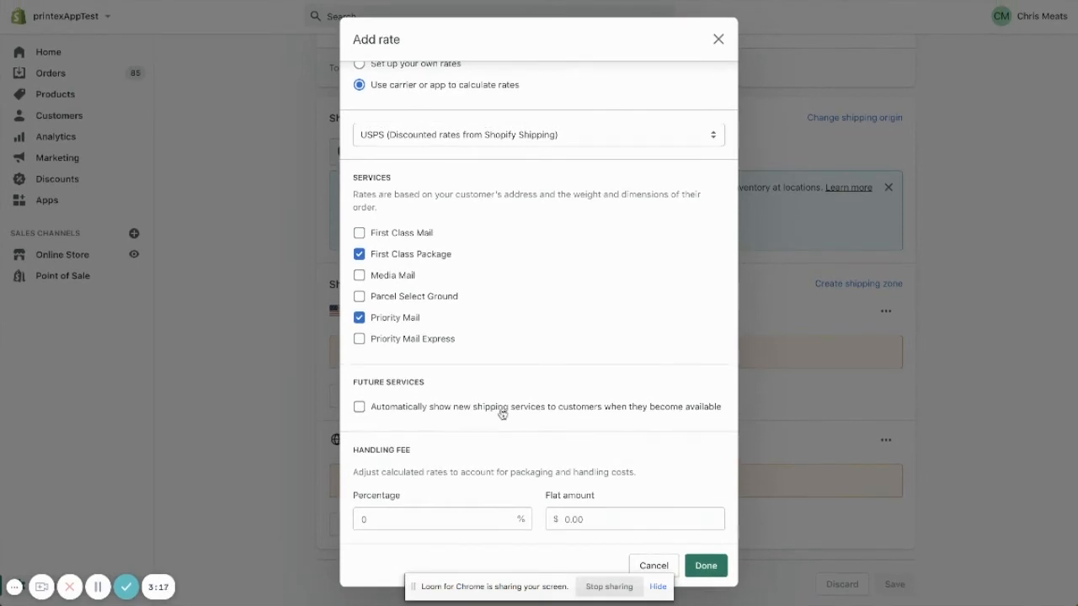
pyautogui.moveTo(461, 502)
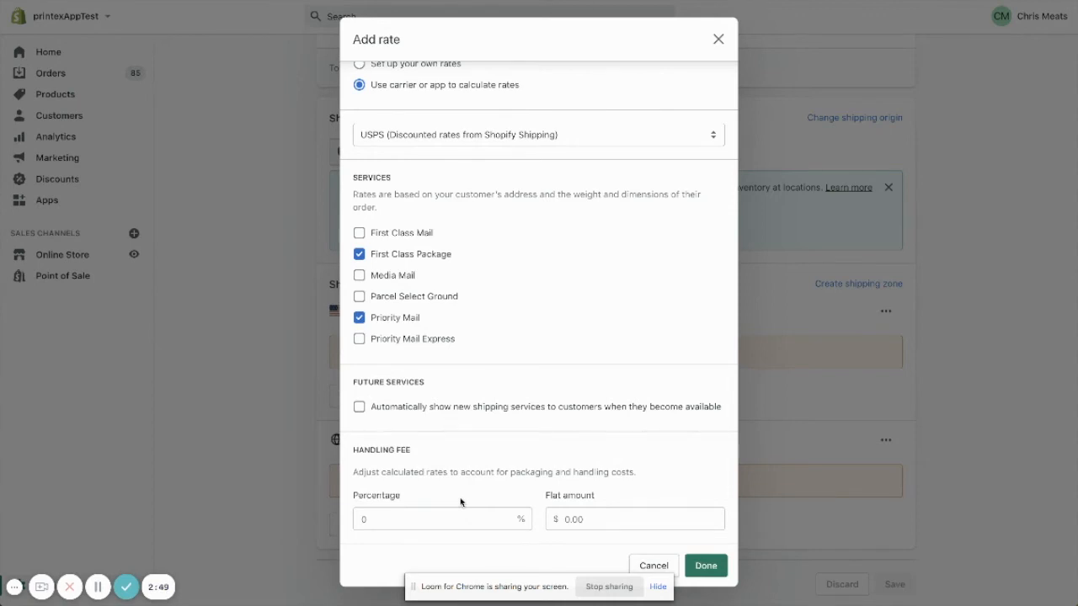
pyautogui.click(442, 519)
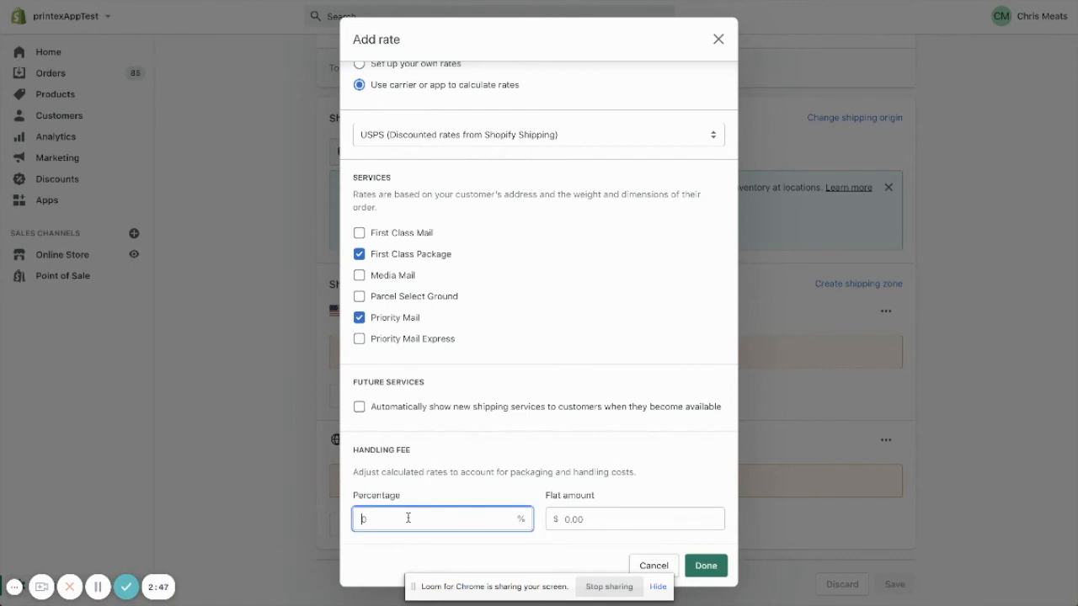
pyautogui.moveTo(399, 512)
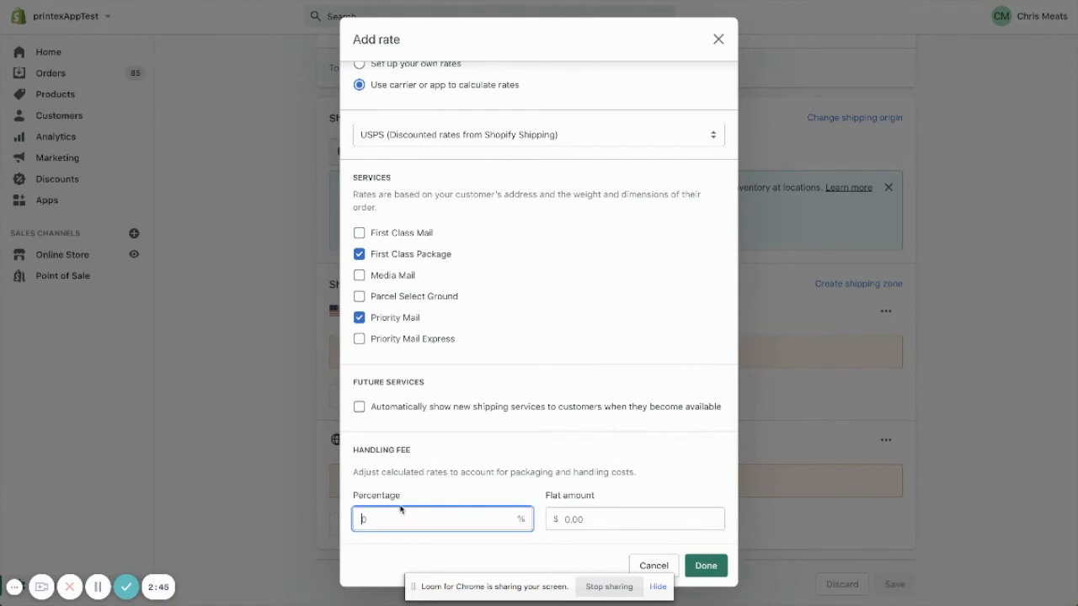
pyautogui.write('10')
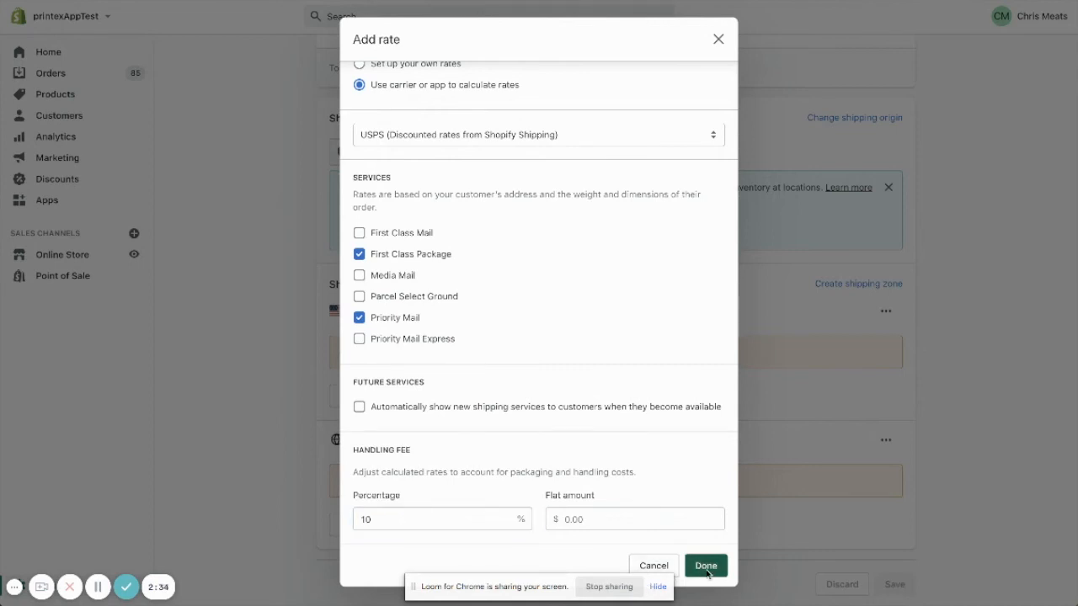
# Confirm the Domestic USPS rate and bring up the Rest of world zone's options
pyautogui.click(706, 565)
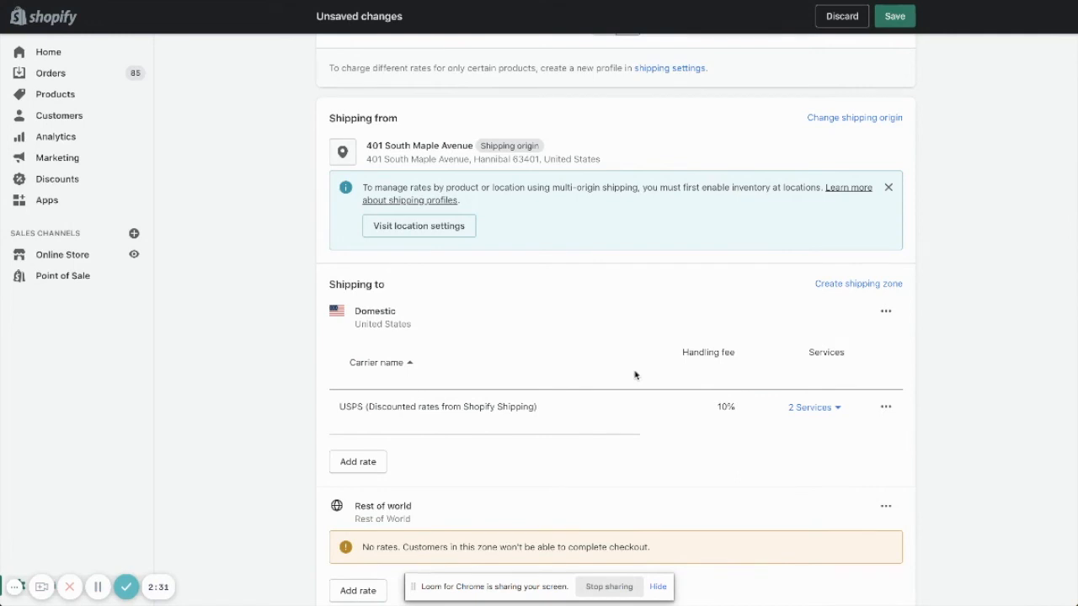
pyautogui.scroll(-3)
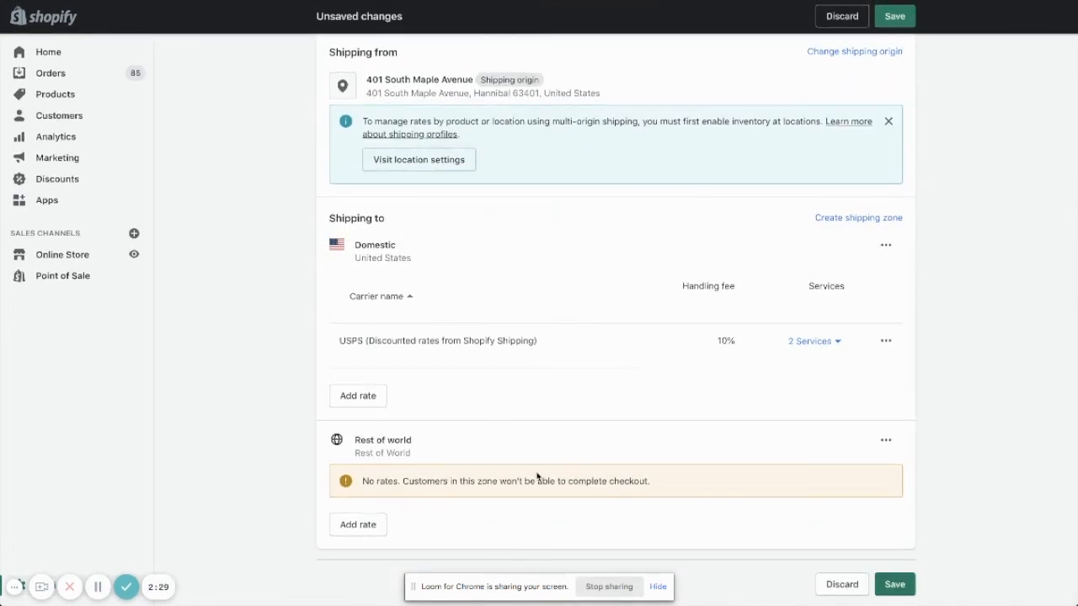
pyautogui.click(886, 440)
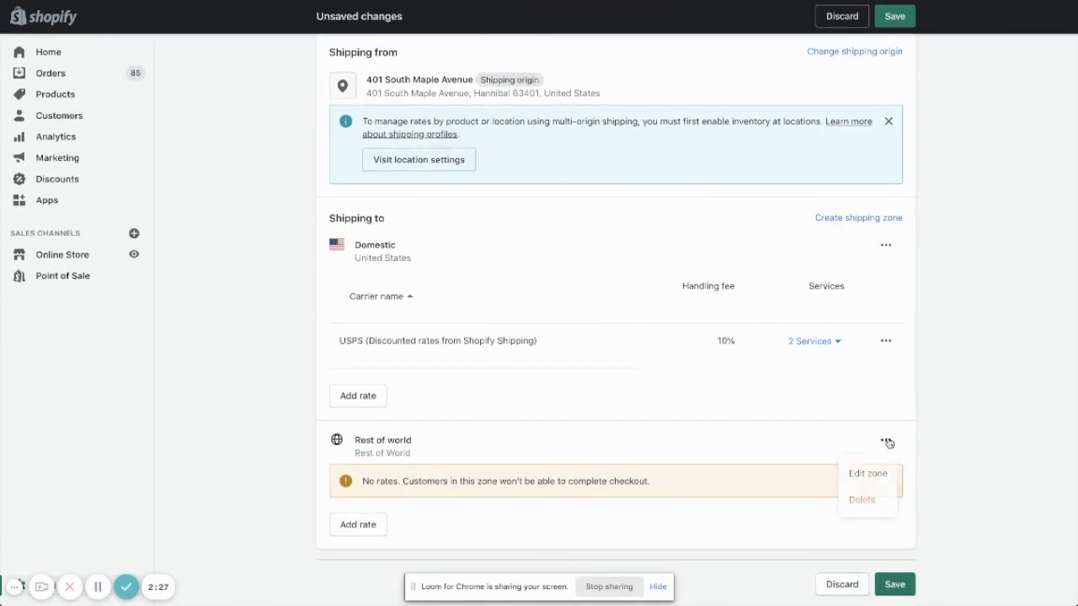
pyautogui.moveTo(348, 532)
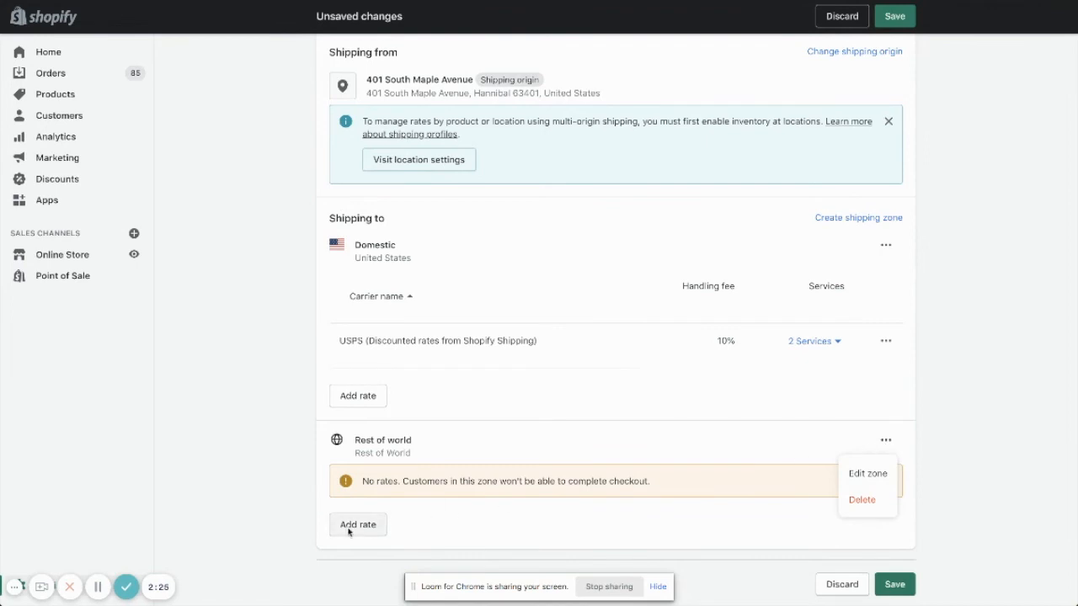
# Add a Rest of world USPS rate: First Class Package International, Priority Mail International, 10% fee
pyautogui.click(358, 525)
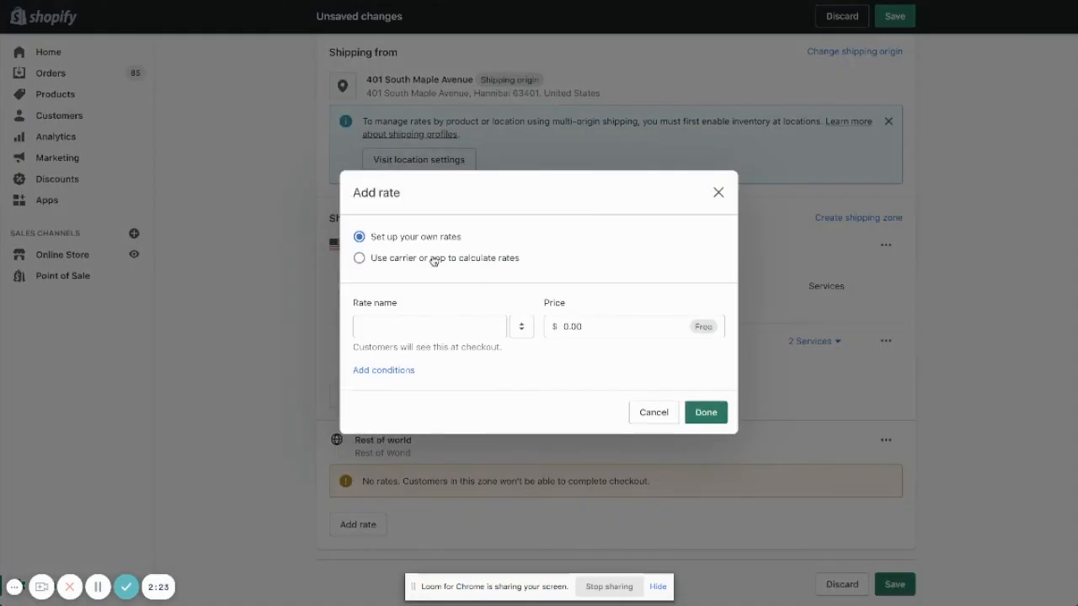
pyautogui.click(359, 258)
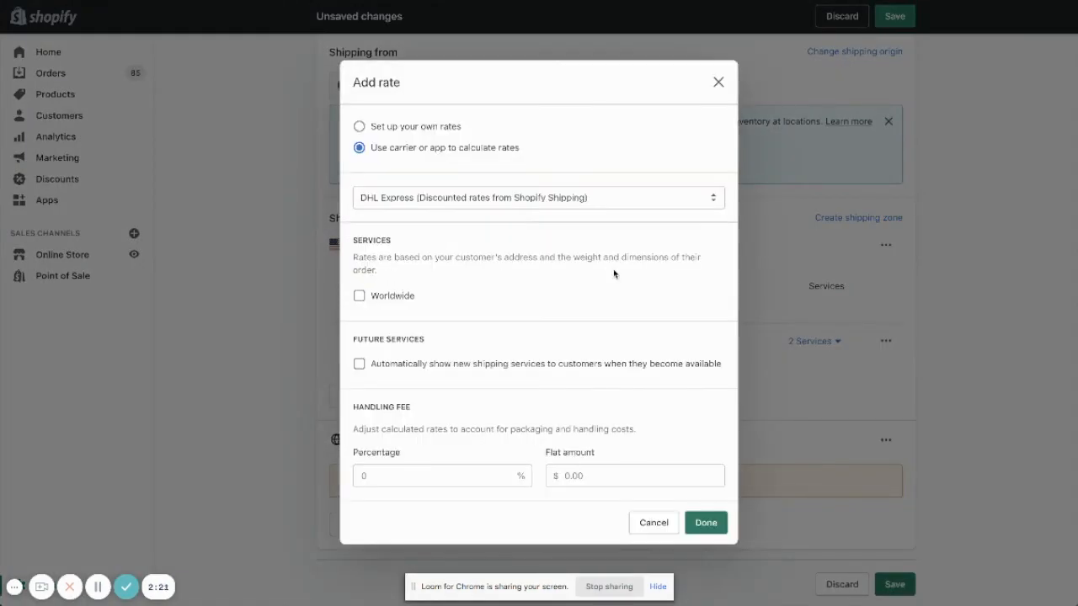
pyautogui.click(538, 197)
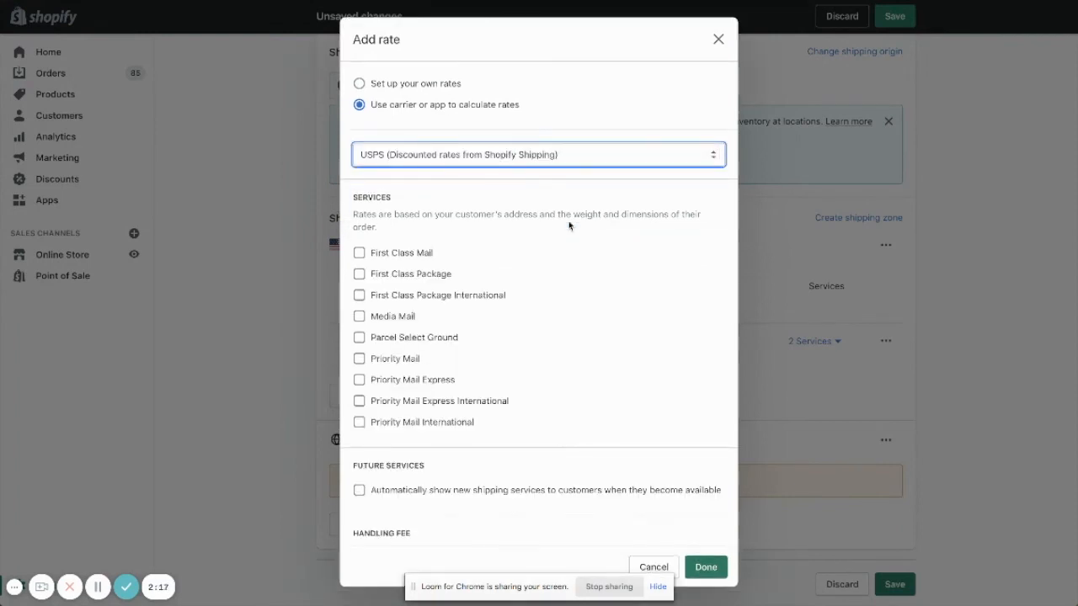
pyautogui.moveTo(500, 300)
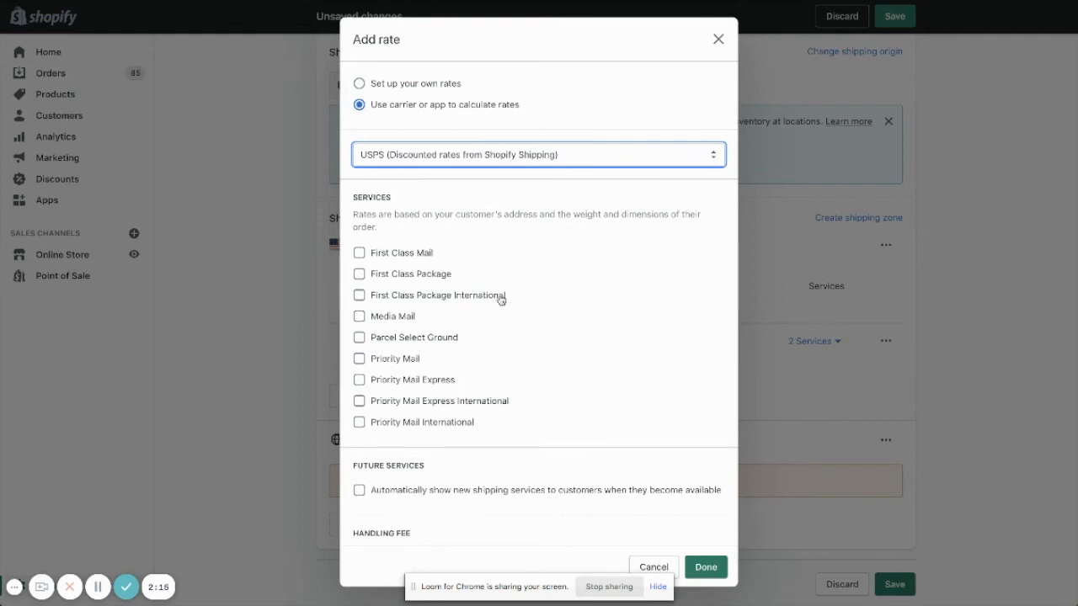
pyautogui.click(359, 295)
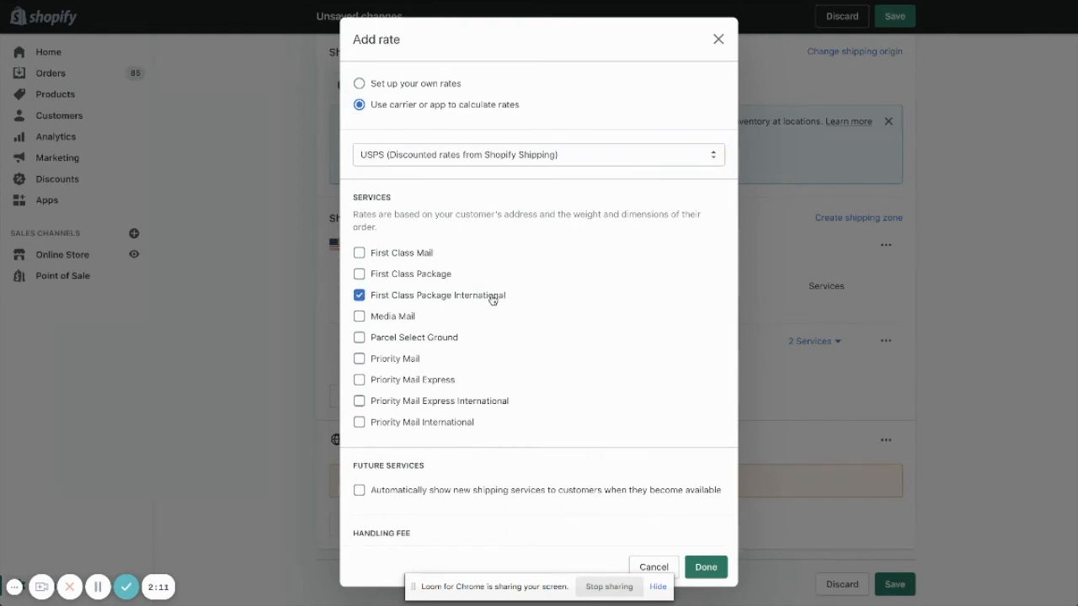
pyautogui.click(359, 380)
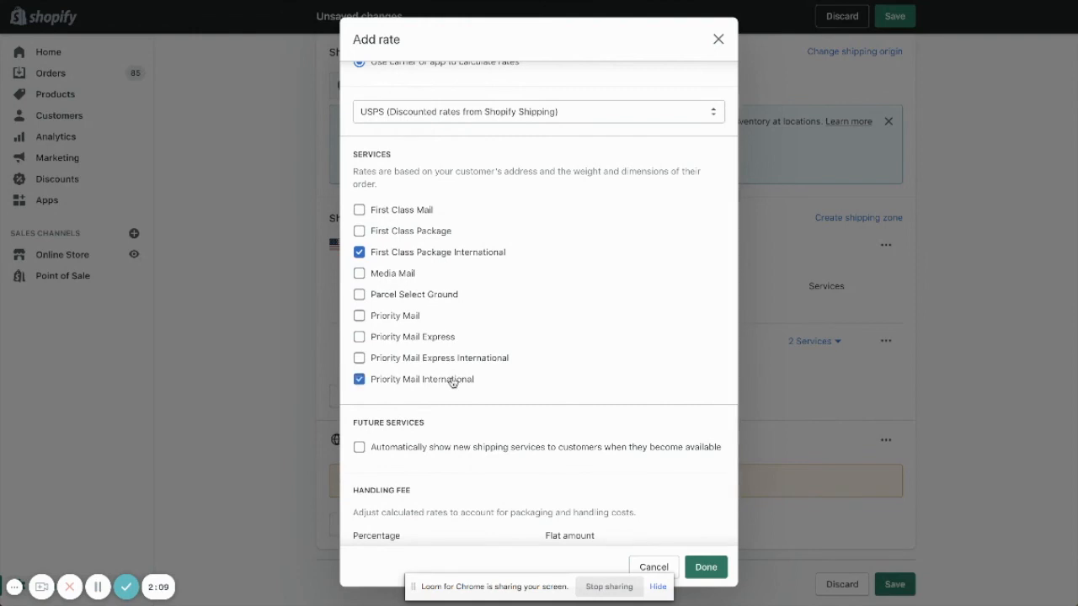
pyautogui.scroll(-3)
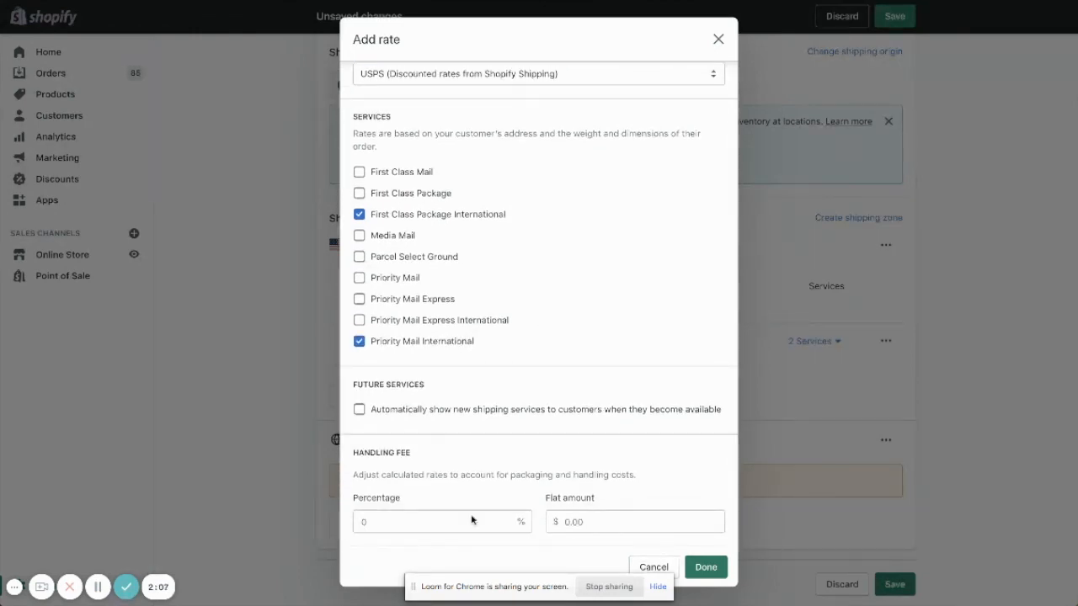
pyautogui.write('10')
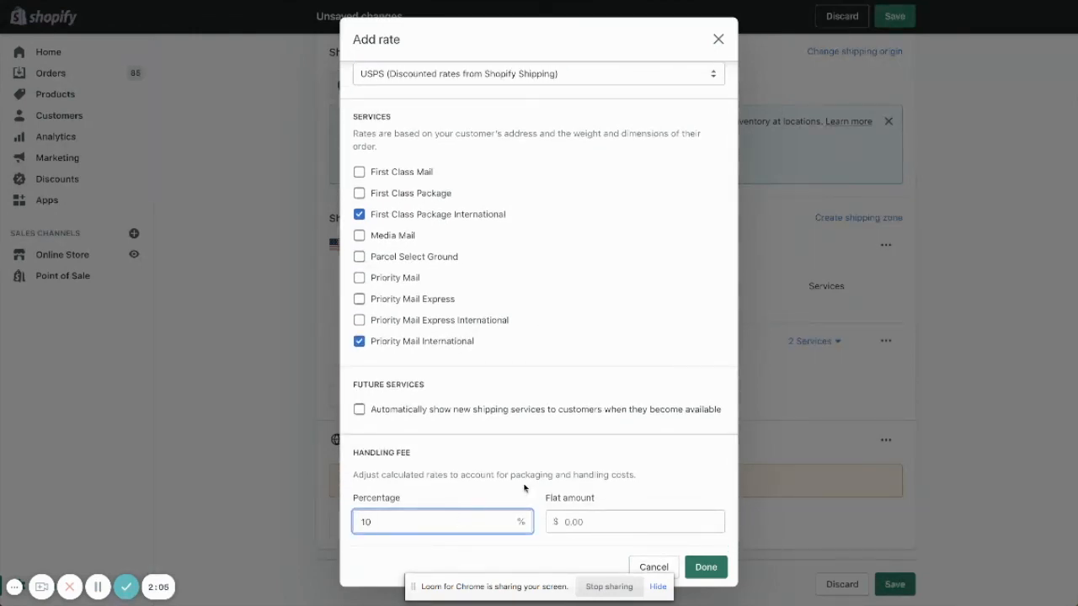
pyautogui.click(706, 567)
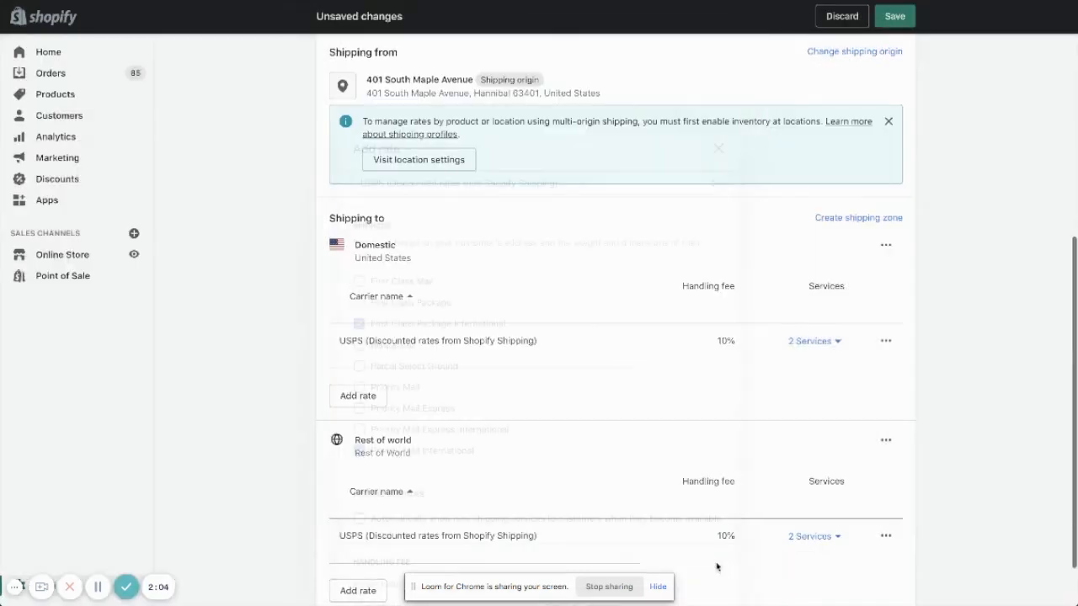
# Save the General shipping profile with both zones' USPS rates
pyautogui.scroll(-3)
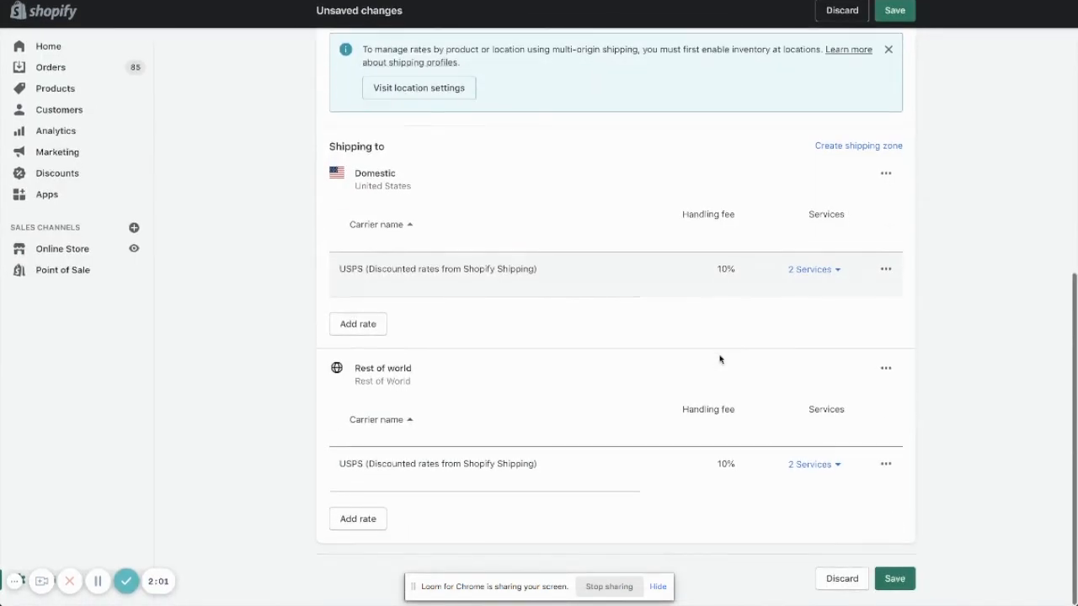
pyautogui.click(895, 11)
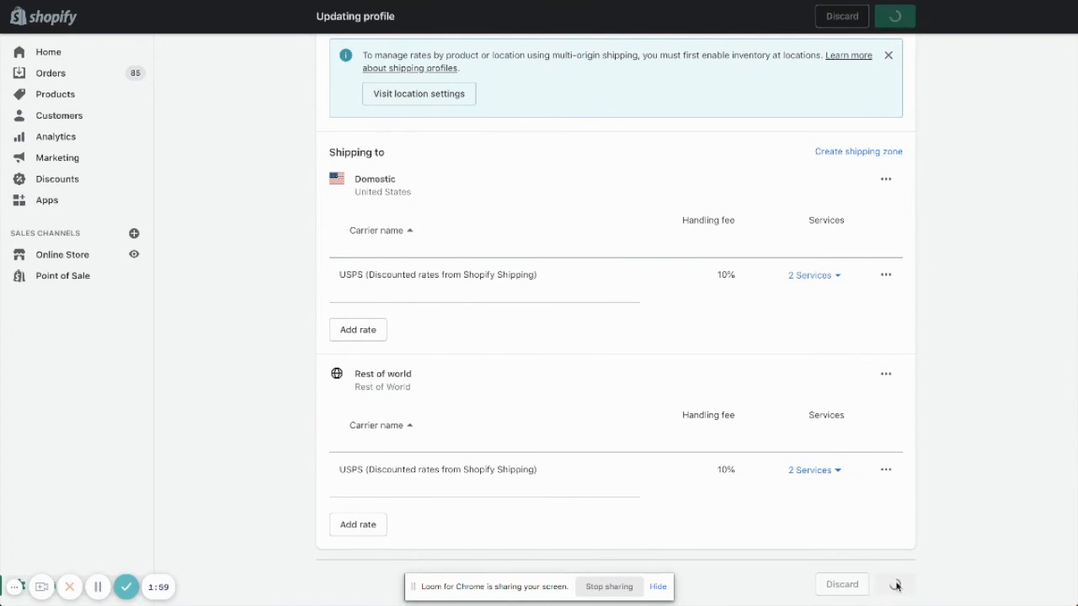